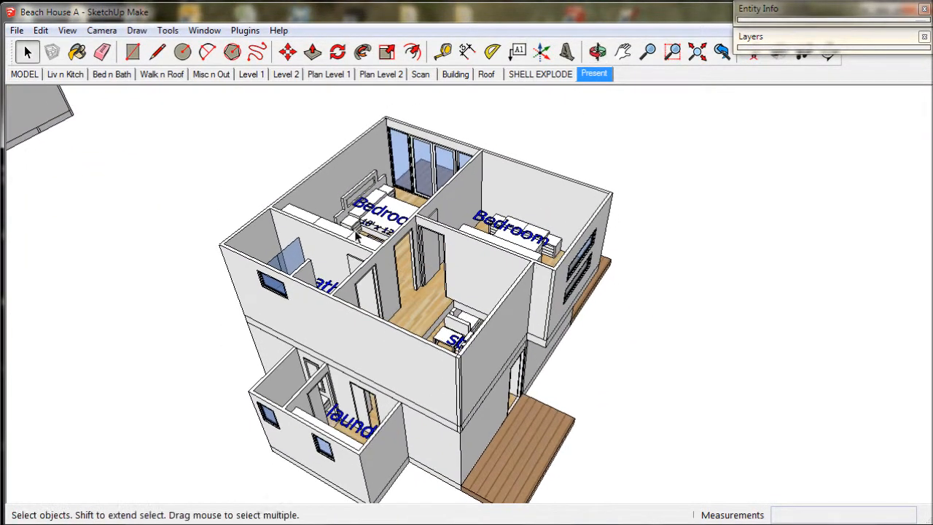
- Show the MODEL scene with the whole site: house, pool and loose building parts
click(23, 73)
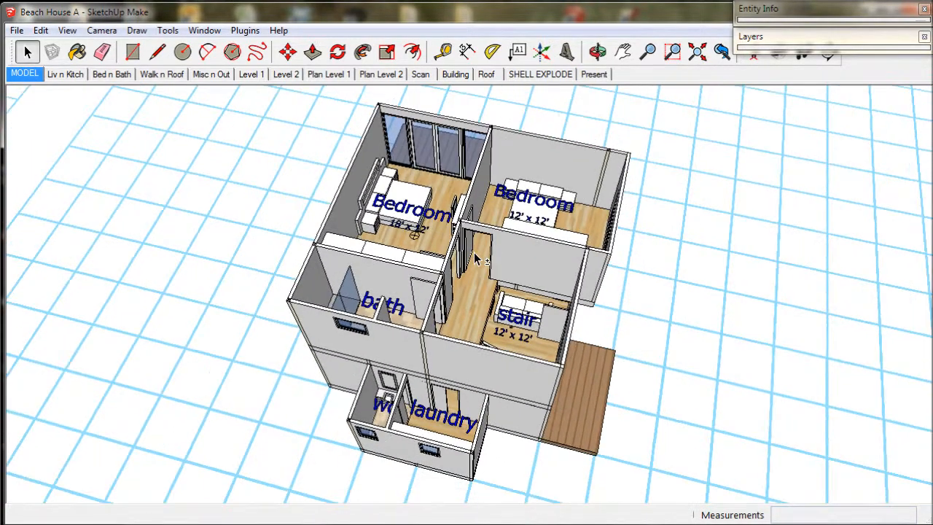
mouse_move(40, 100)
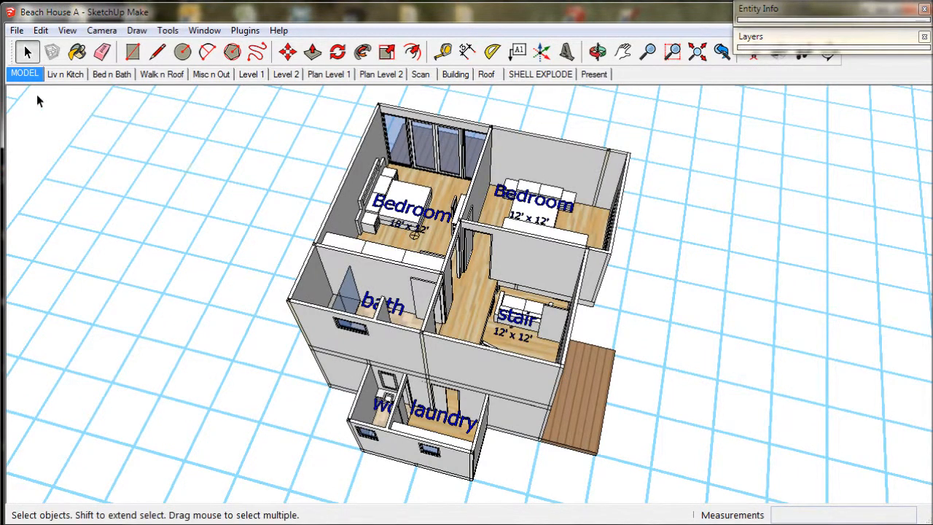
right_click(24, 73)
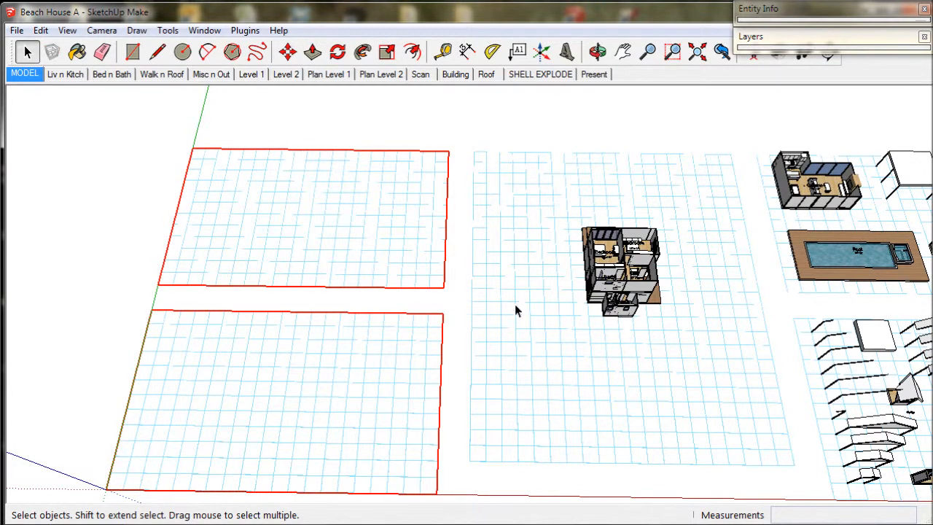
click(597, 52)
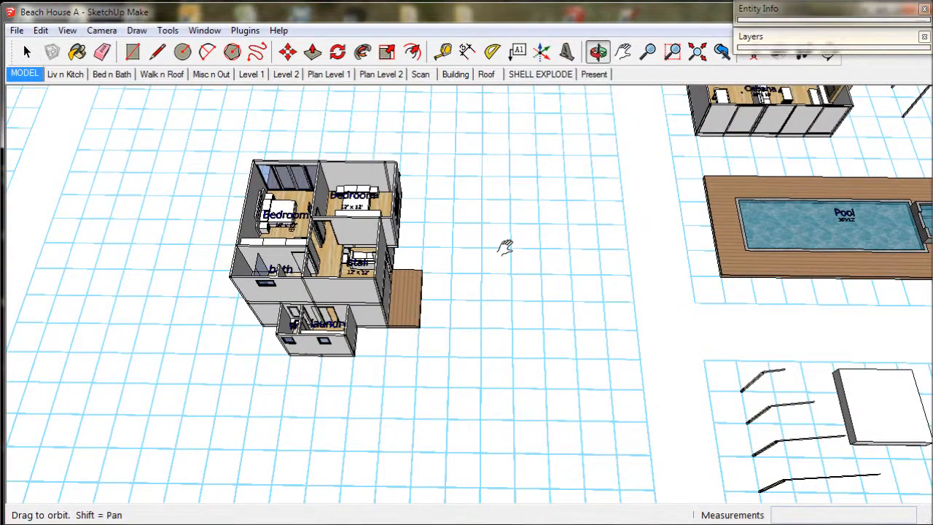
click(16, 29)
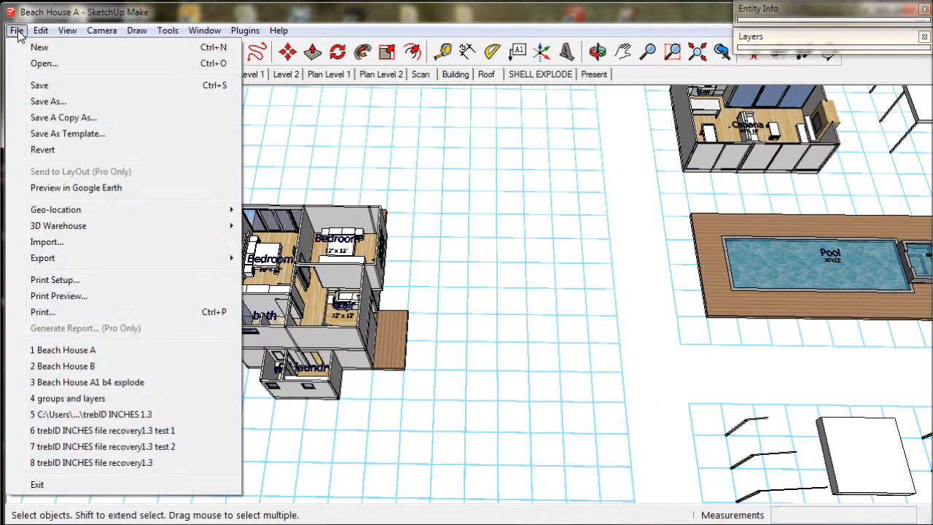
click(16, 29)
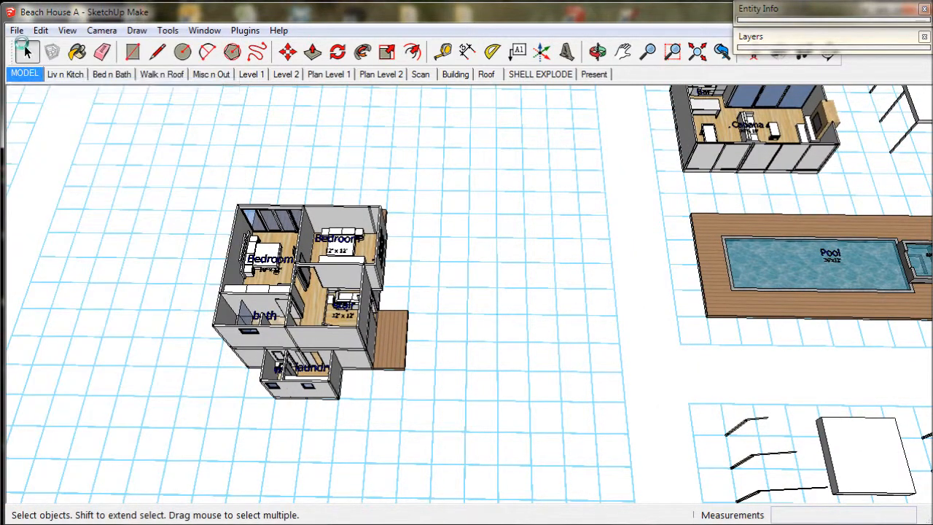
click(16, 29)
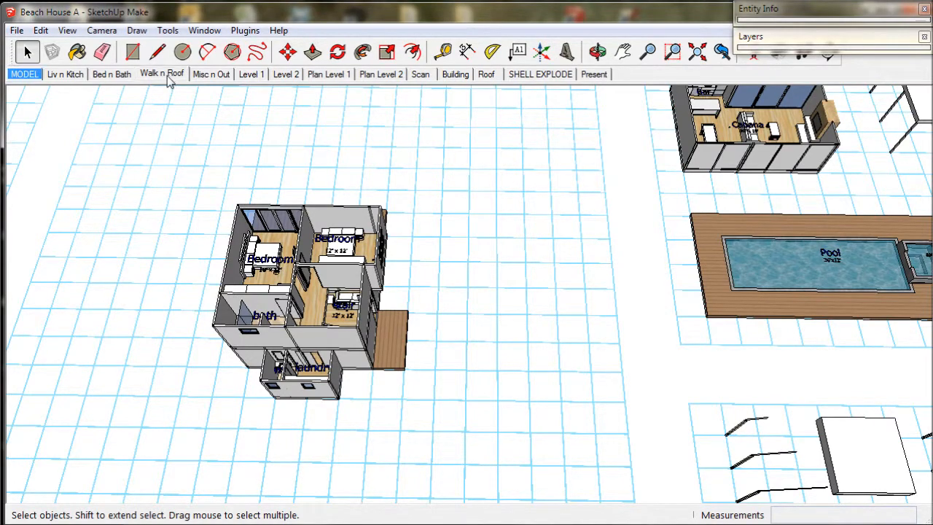
- Start copying the large gable roof from its corner in the Walk n Roof scene
click(161, 73)
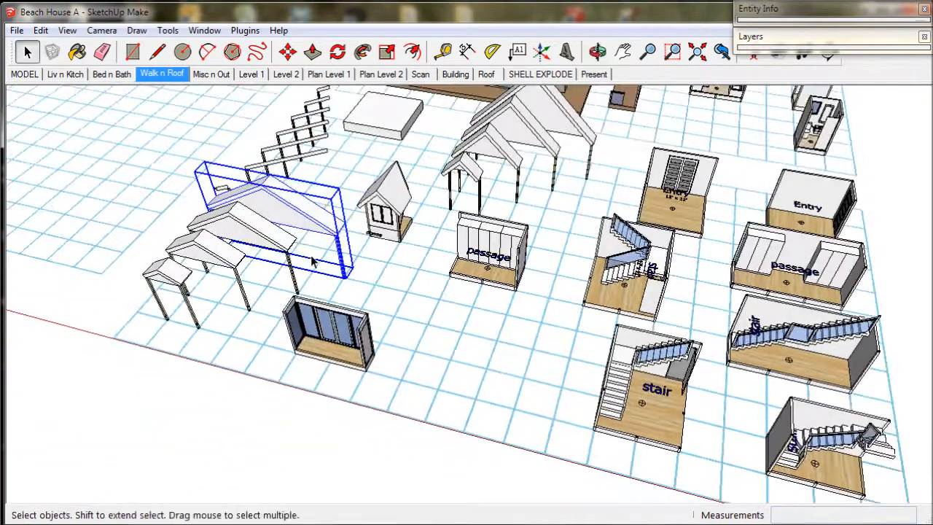
scroll(up, 3)
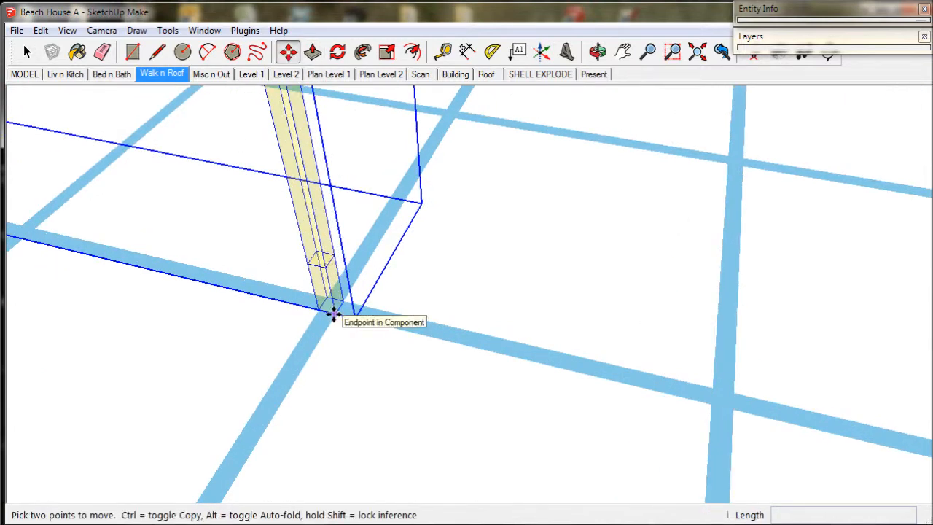
drag(333, 313, 289, 275)
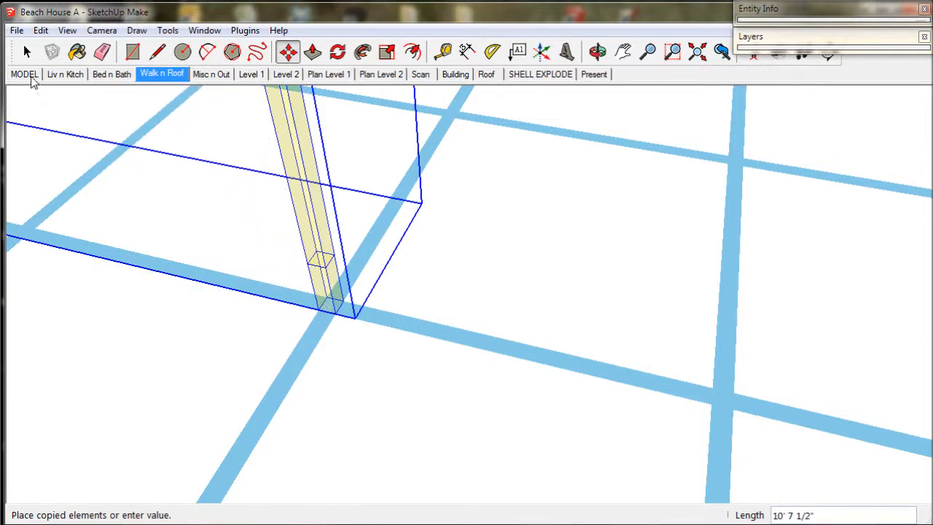
- Place the roof copy on the main two-storey block's corner in the MODEL scene
click(23, 73)
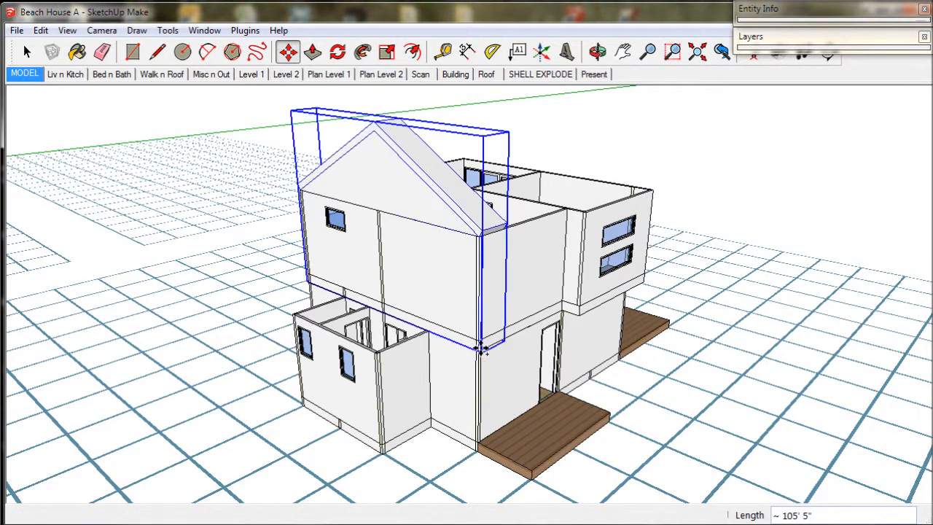
click(27, 52)
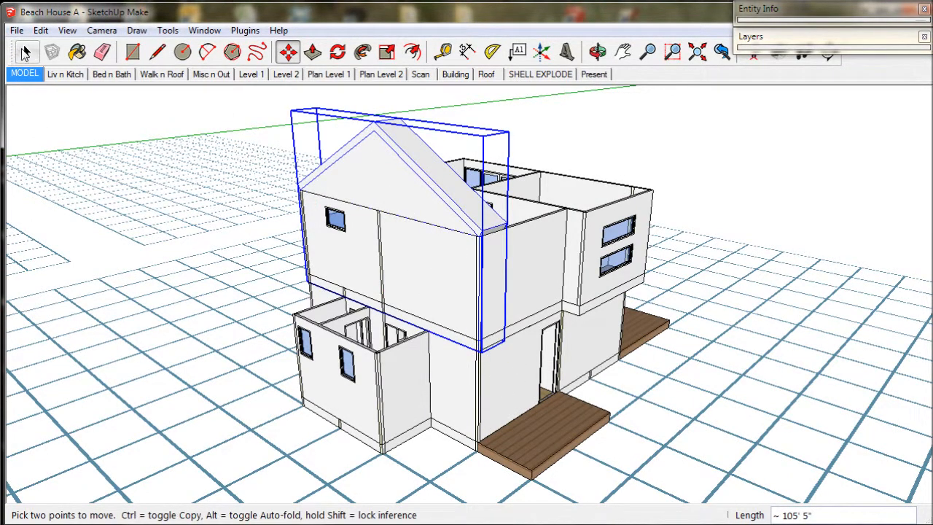
click(26, 52)
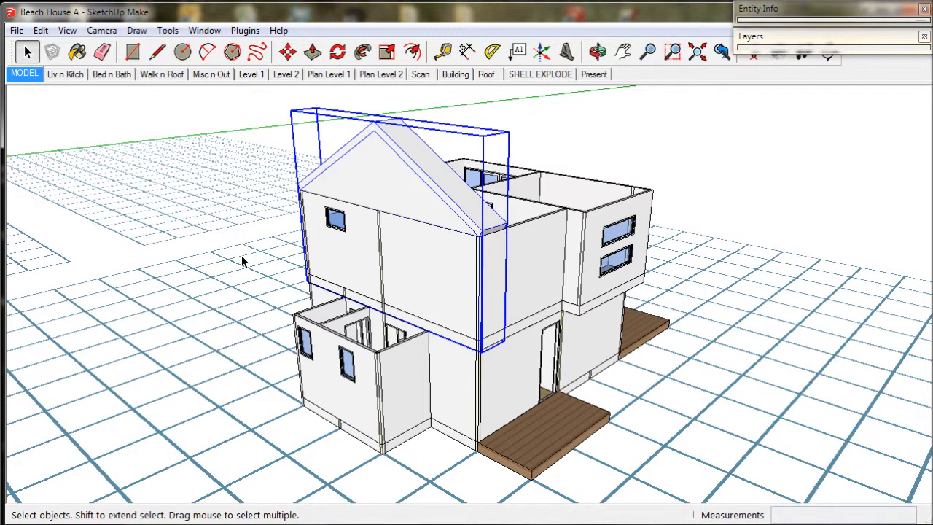
mouse_move(160, 82)
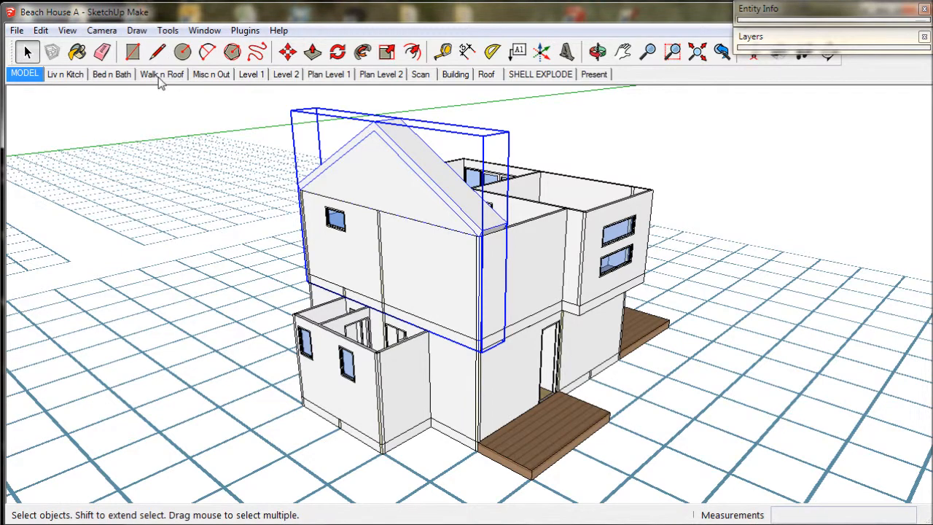
- Copy the smaller gable roof from the roof parts onto the laundry block's walls
click(160, 72)
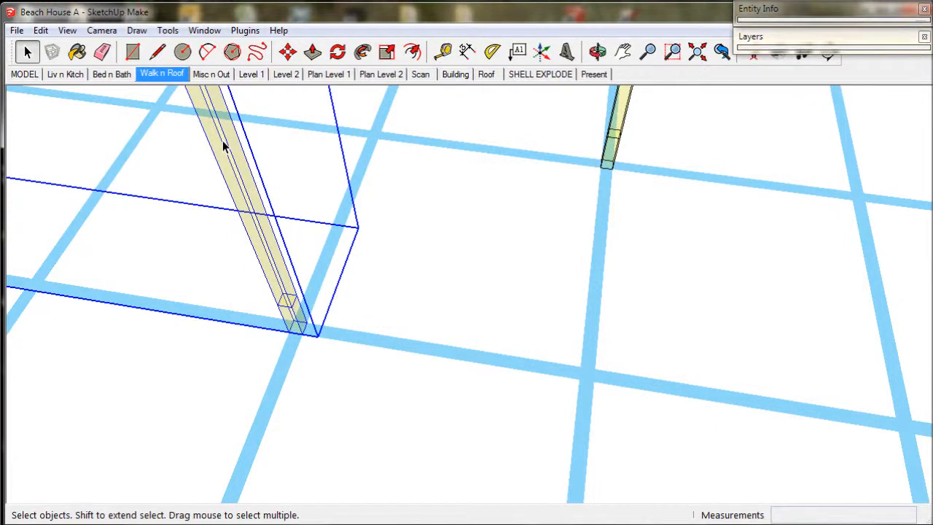
click(286, 52)
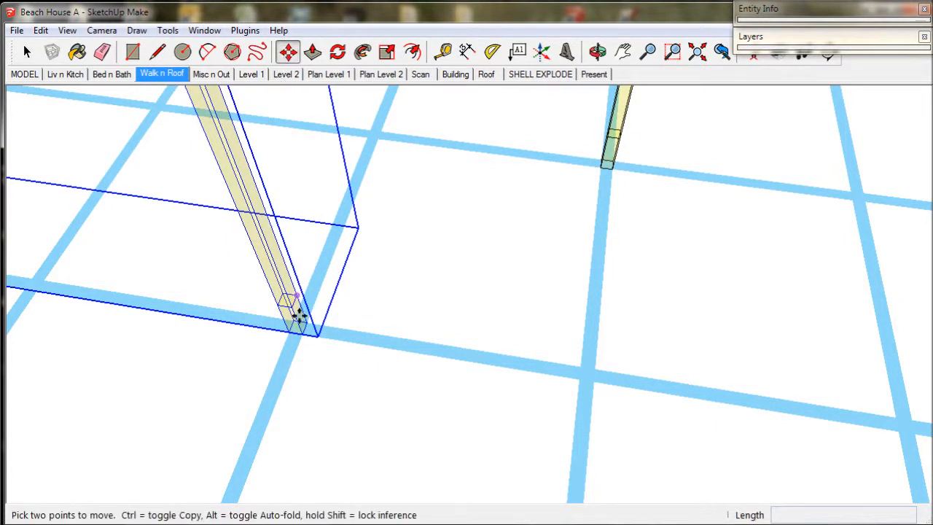
mouse_move(299, 332)
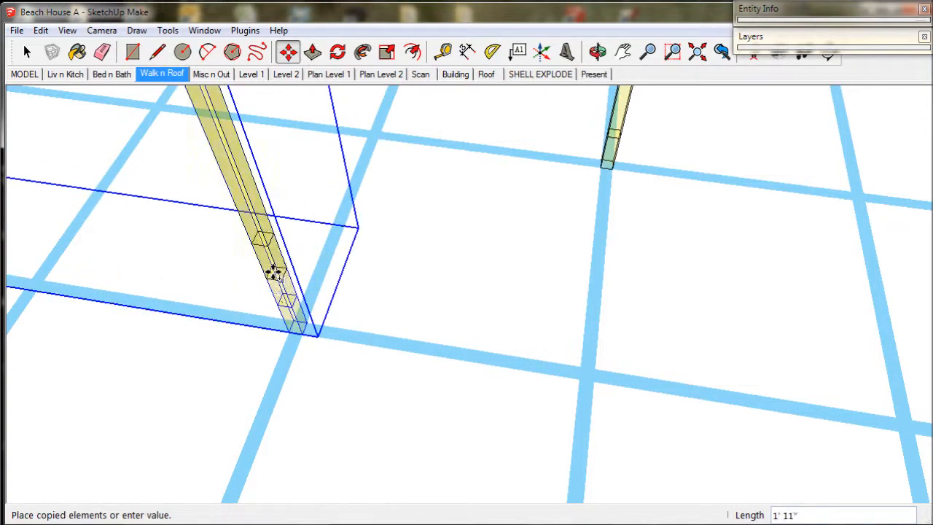
click(23, 73)
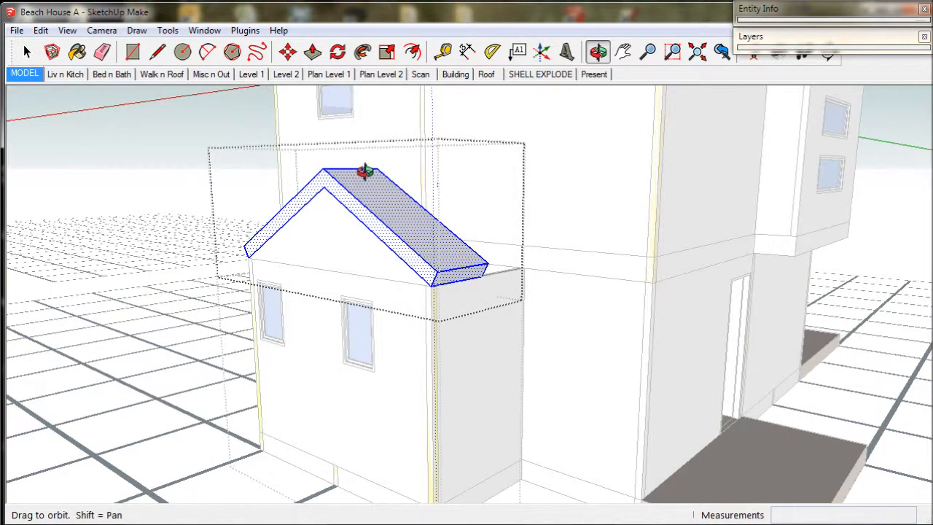
- Push/Pull the laundry roof's gable end out 2' so it overhangs the wall
click(312, 52)
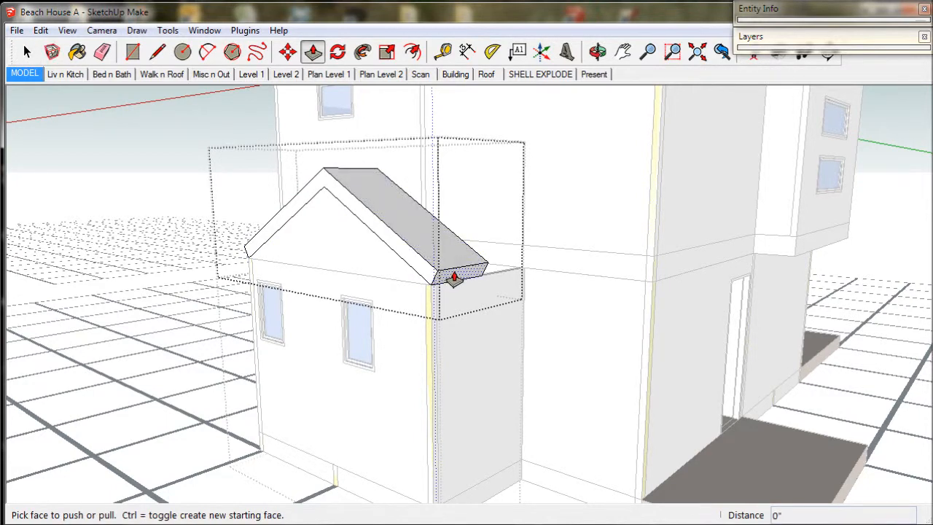
drag(454, 277, 470, 299)
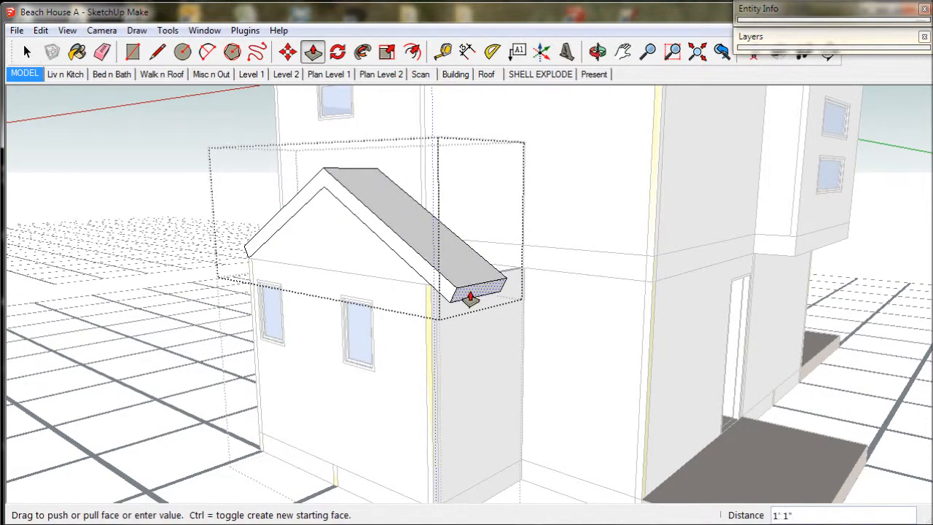
text(2')
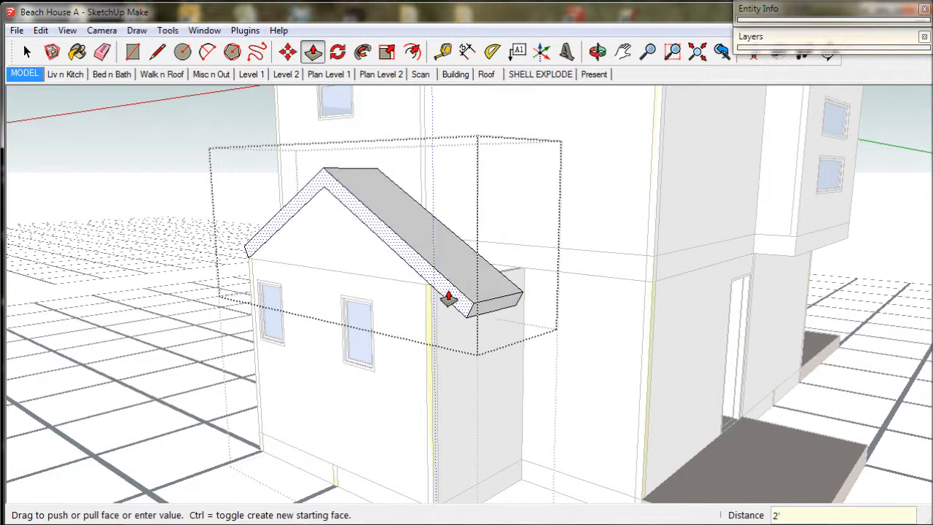
drag(449, 297, 388, 292)
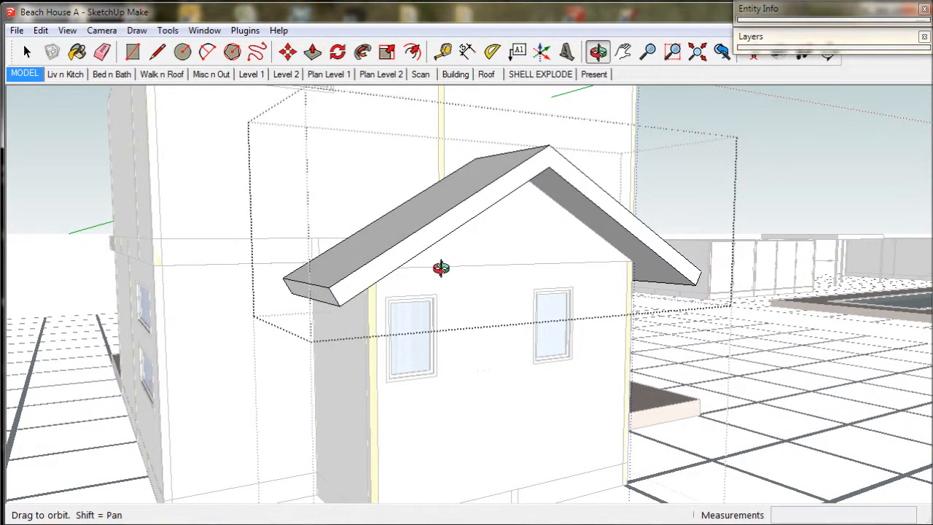
drag(441, 269, 204, 370)
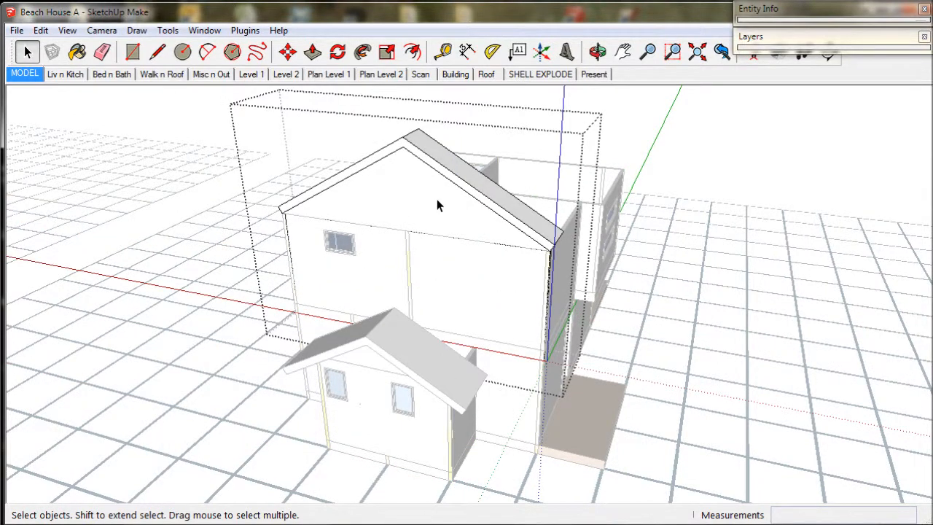
- Select the main roof's gable face and orbit over the top to the far gable
click(437, 204)
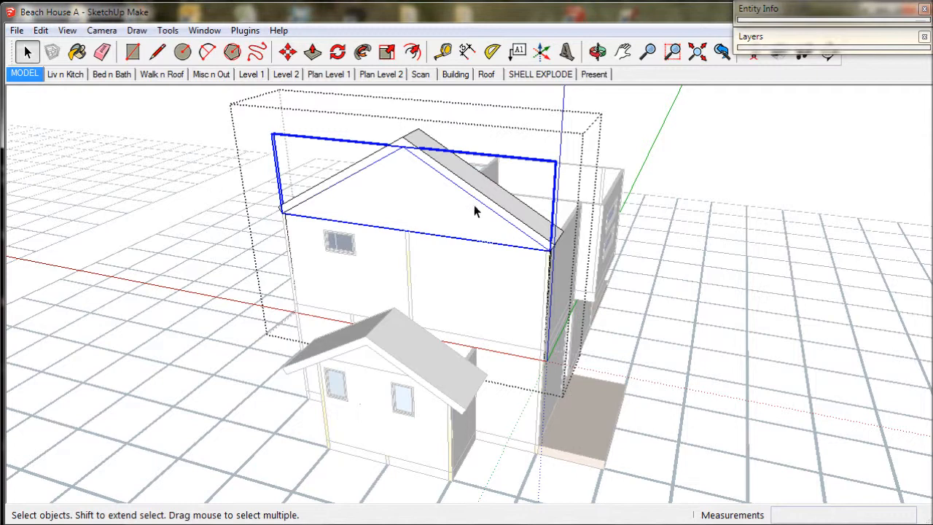
mouse_move(472, 203)
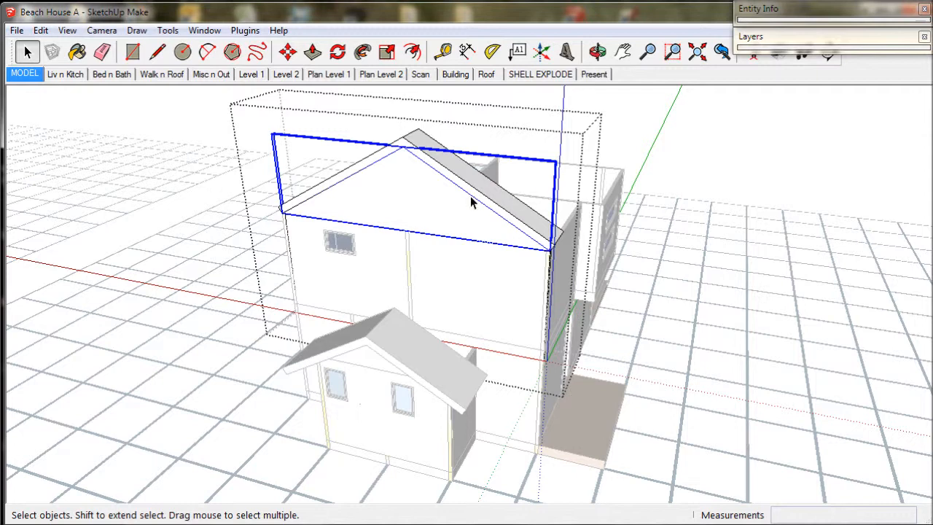
mouse_move(401, 159)
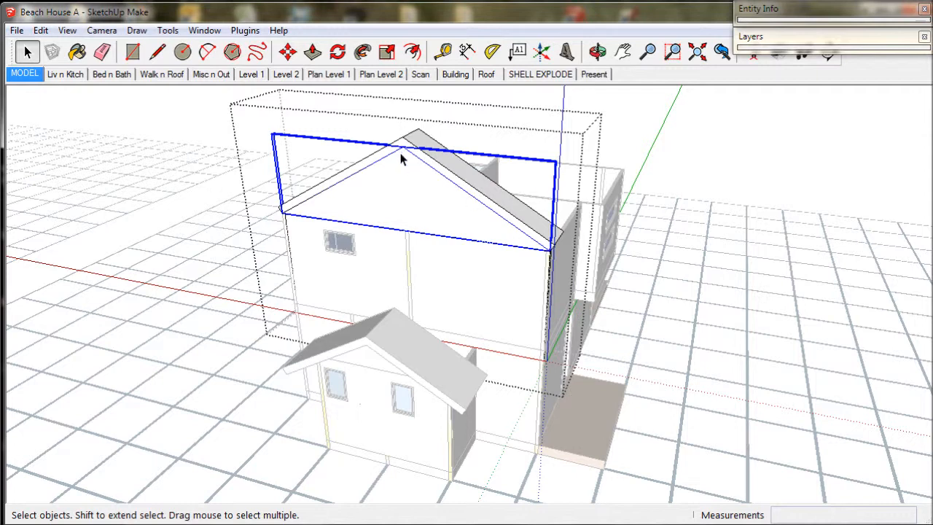
mouse_move(596, 181)
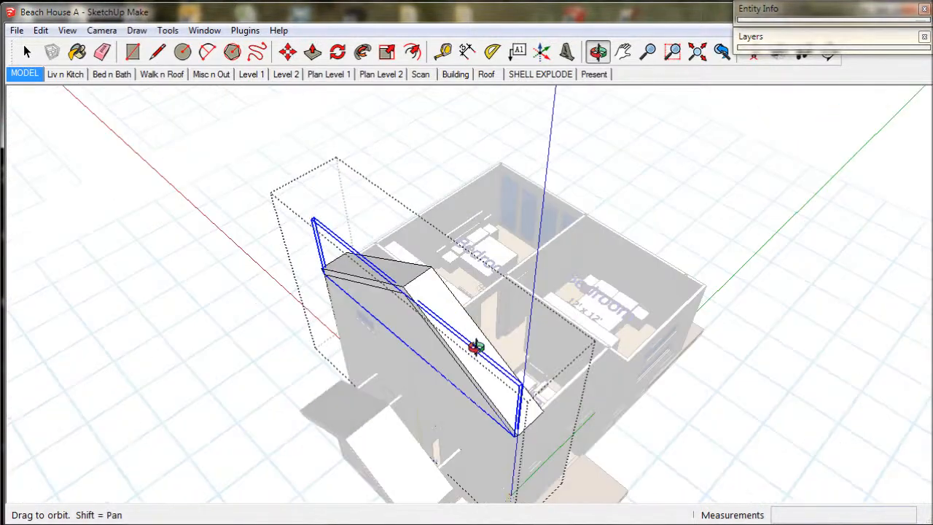
drag(474, 347, 240, 289)
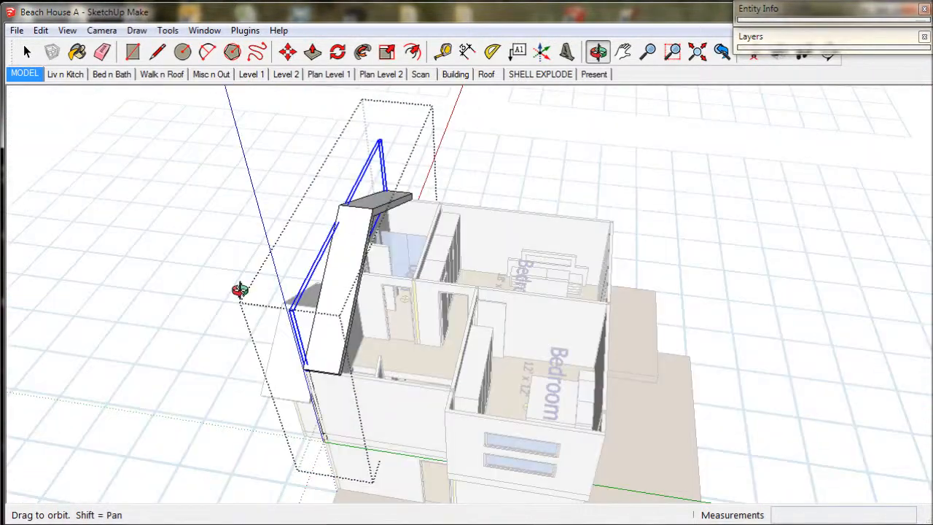
drag(240, 289, 131, 213)
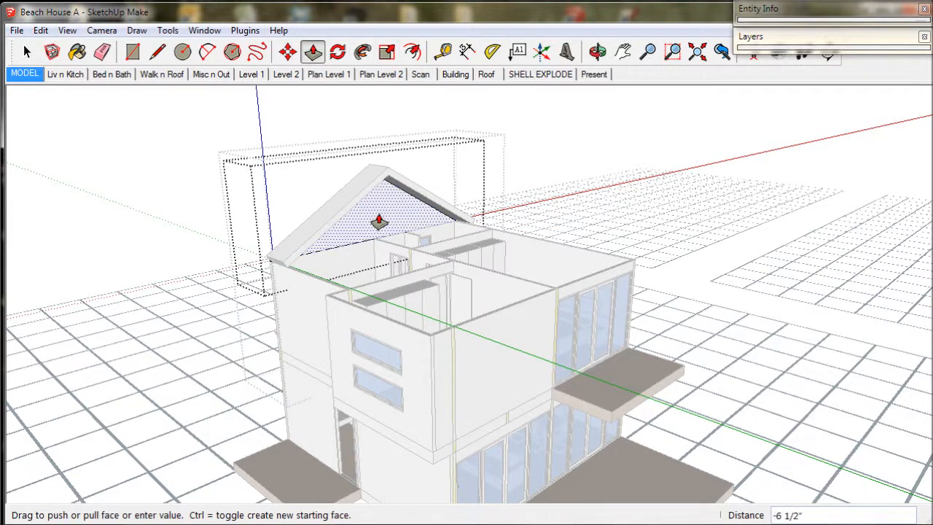
- Push the main roof's far gable end out into an eave and pick its edge face next
drag(379, 221, 511, 323)
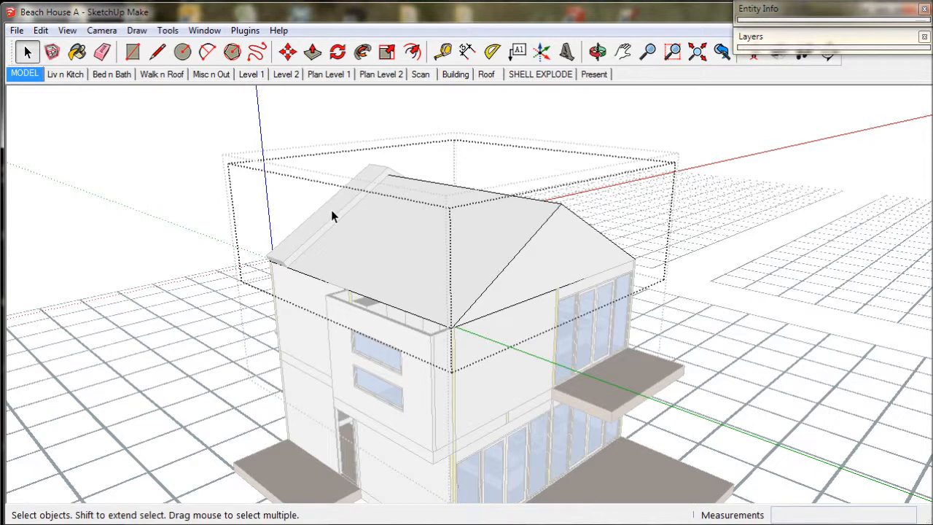
click(312, 52)
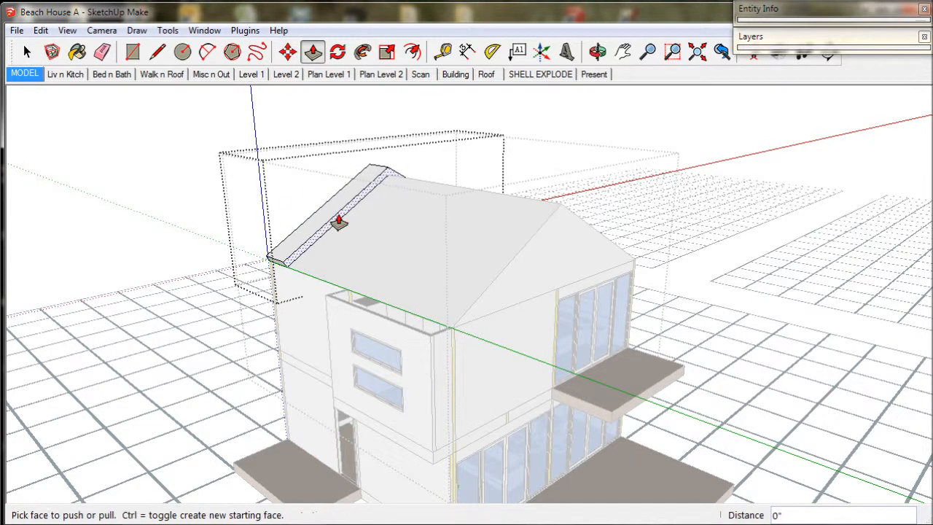
click(598, 51)
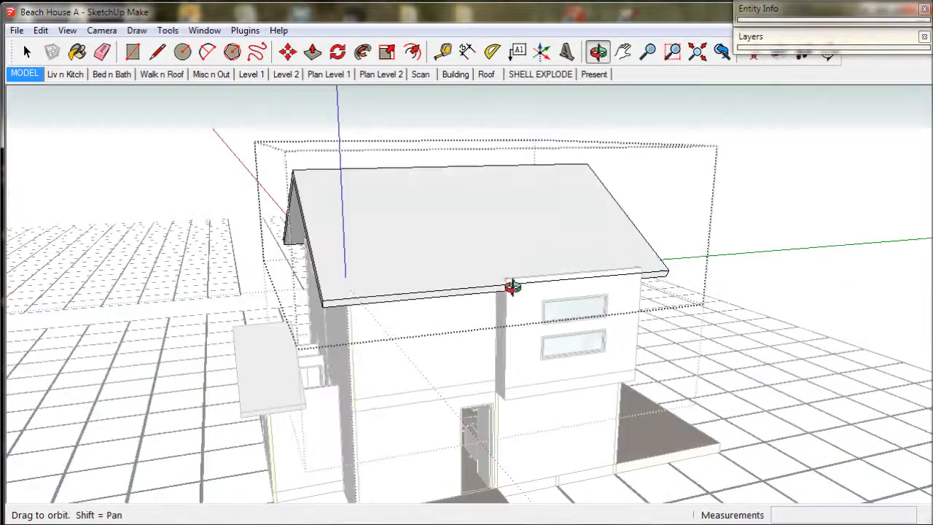
- Extend the main roof's remaining eave past the walls and view the finished roofs from the corner
drag(513, 286, 263, 309)
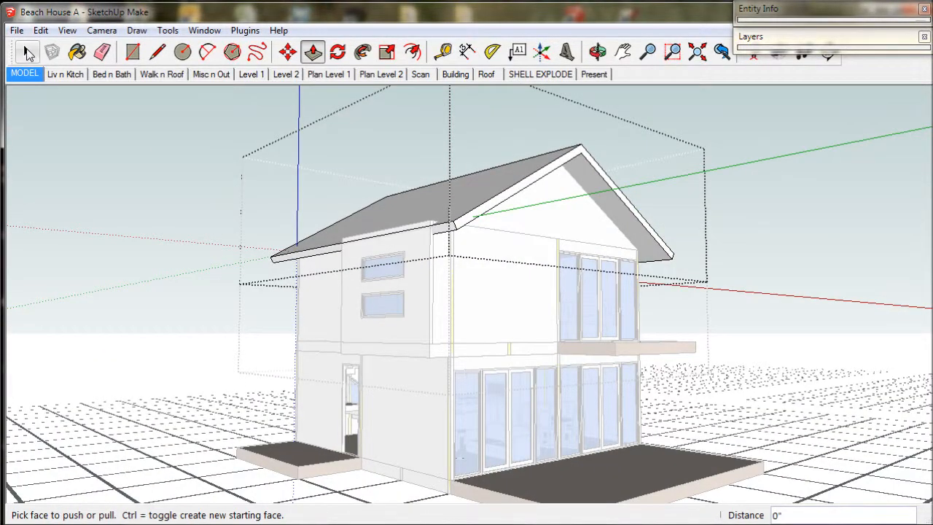
click(26, 53)
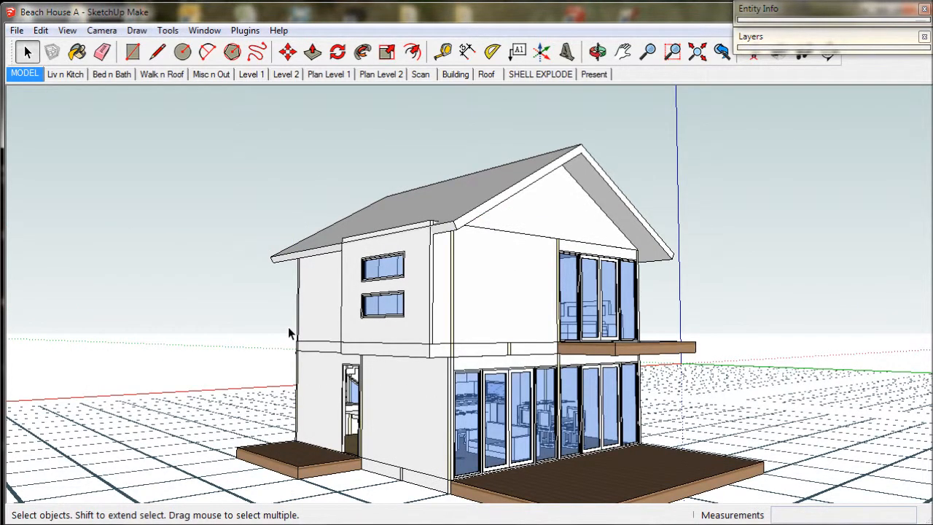
click(598, 52)
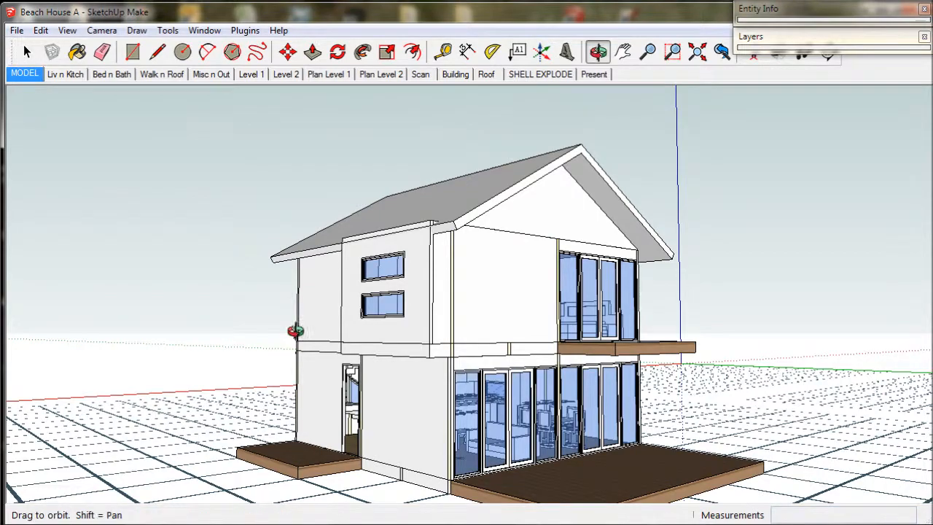
drag(295, 333, 717, 423)
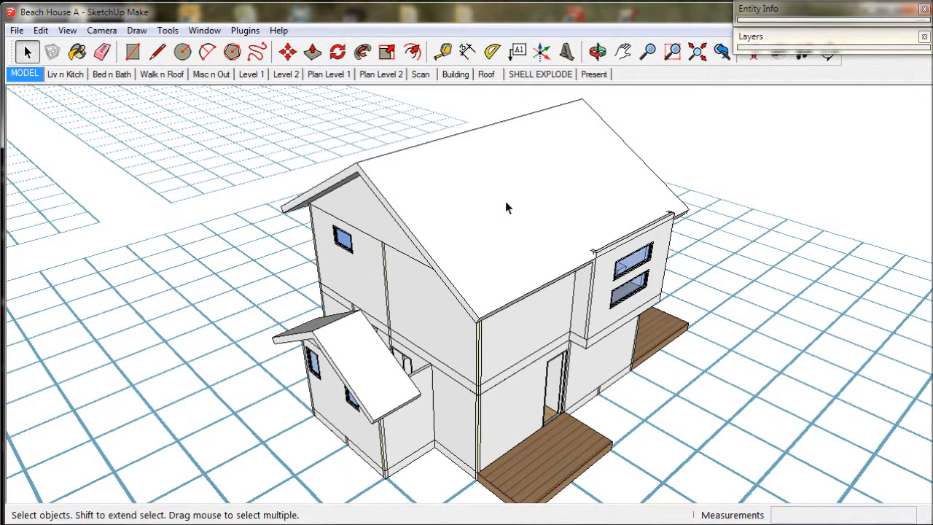
- Switch to the Level 2 scene hiding the main roof, then bring up the File menu
click(507, 207)
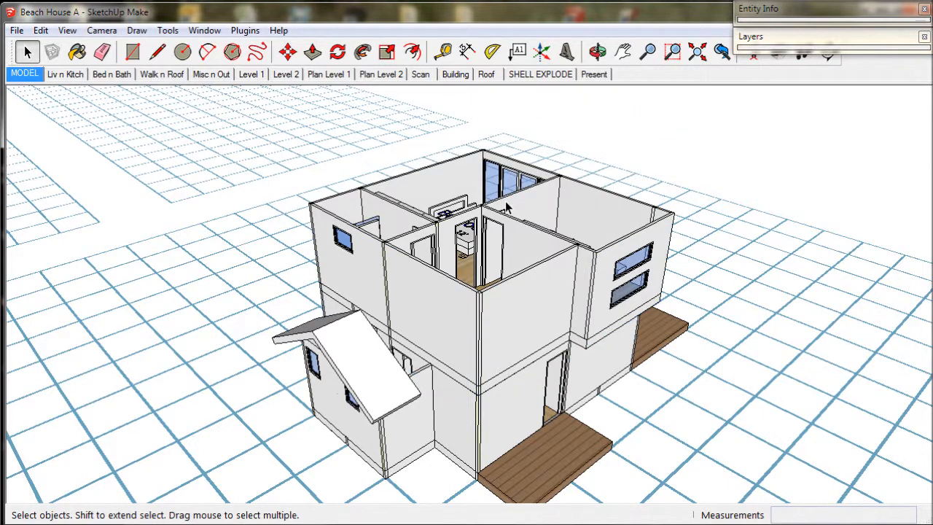
mouse_move(26, 50)
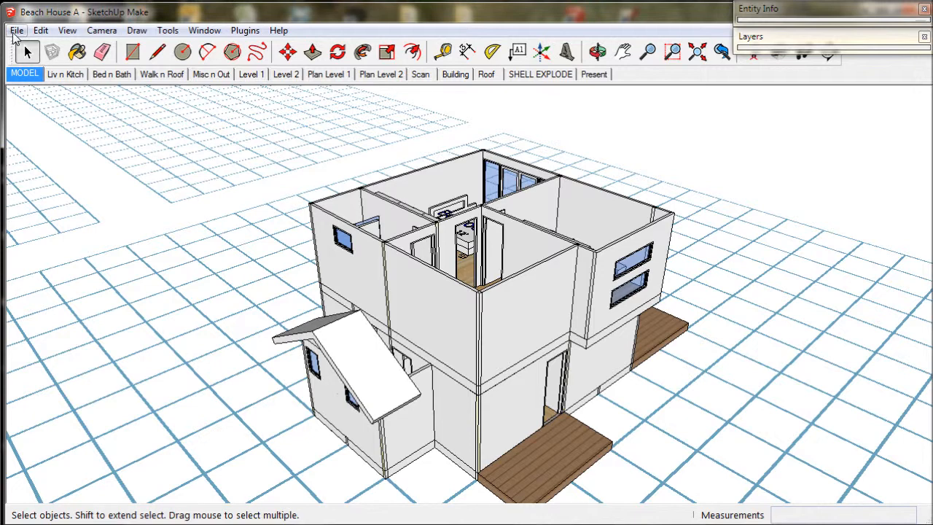
click(16, 29)
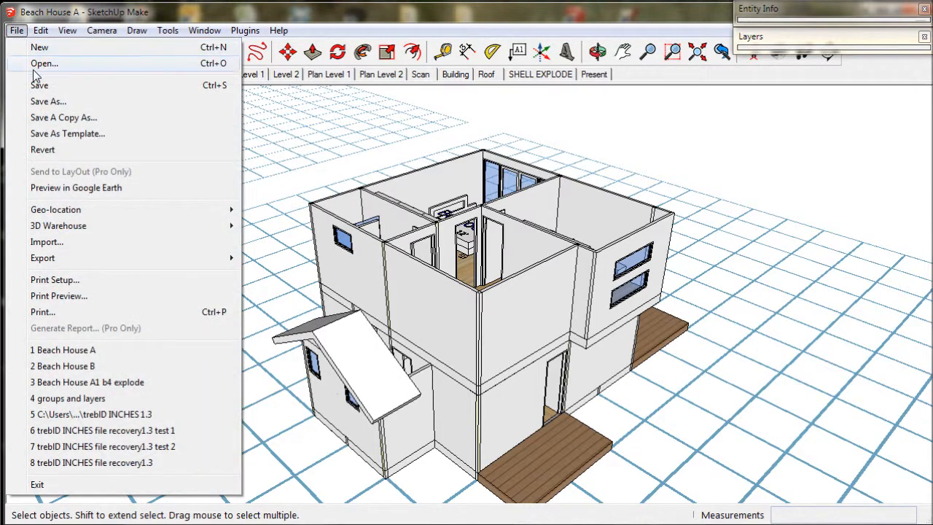